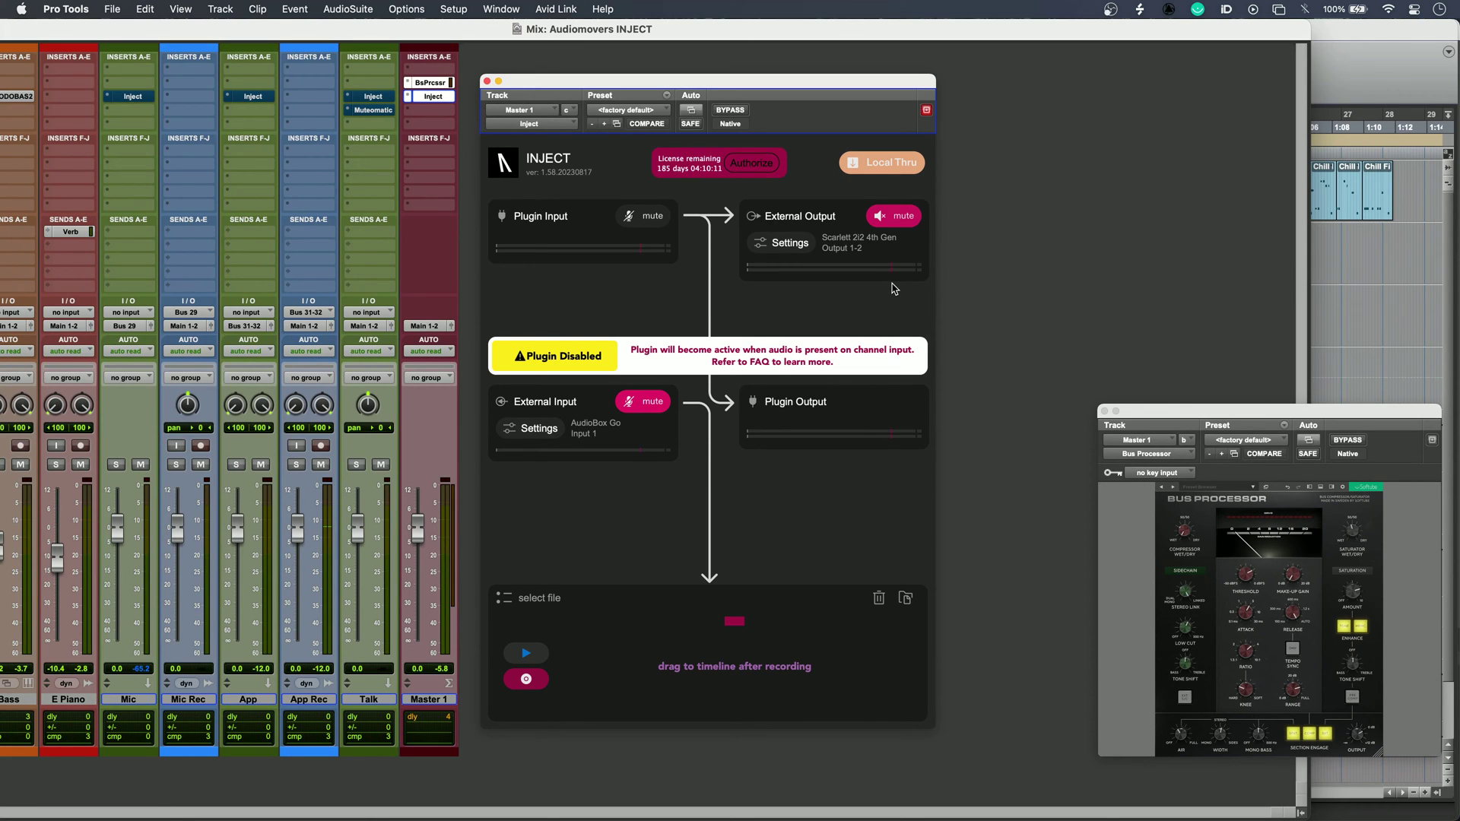
{"action": "mouse_move", "coordinate": [893, 178]}
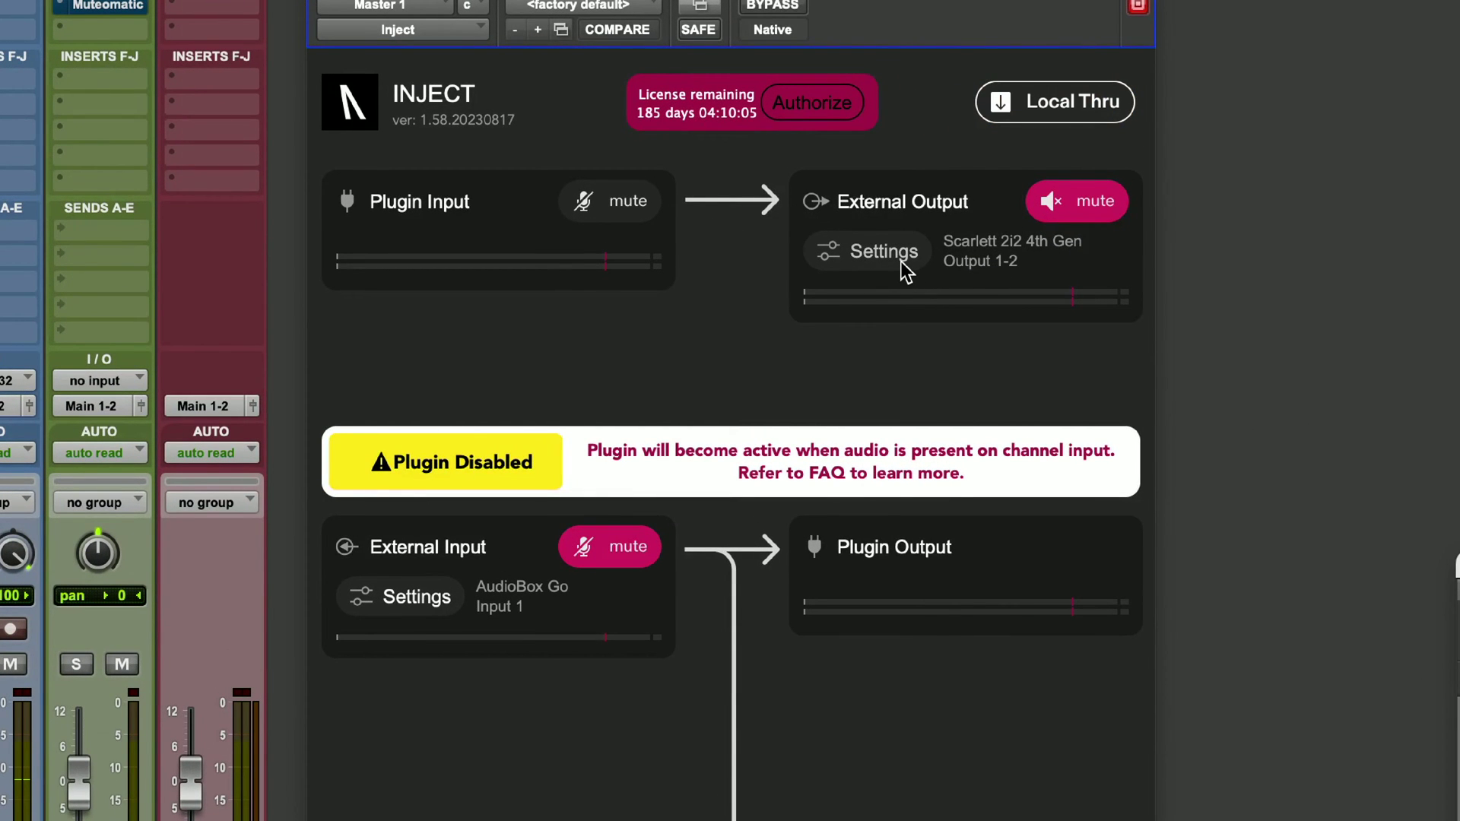
- Switch INJECT's external output device from Scarlett 2i2 4th Gen to Built-in Output
{"action": "left_click", "coordinate": [866, 251]}
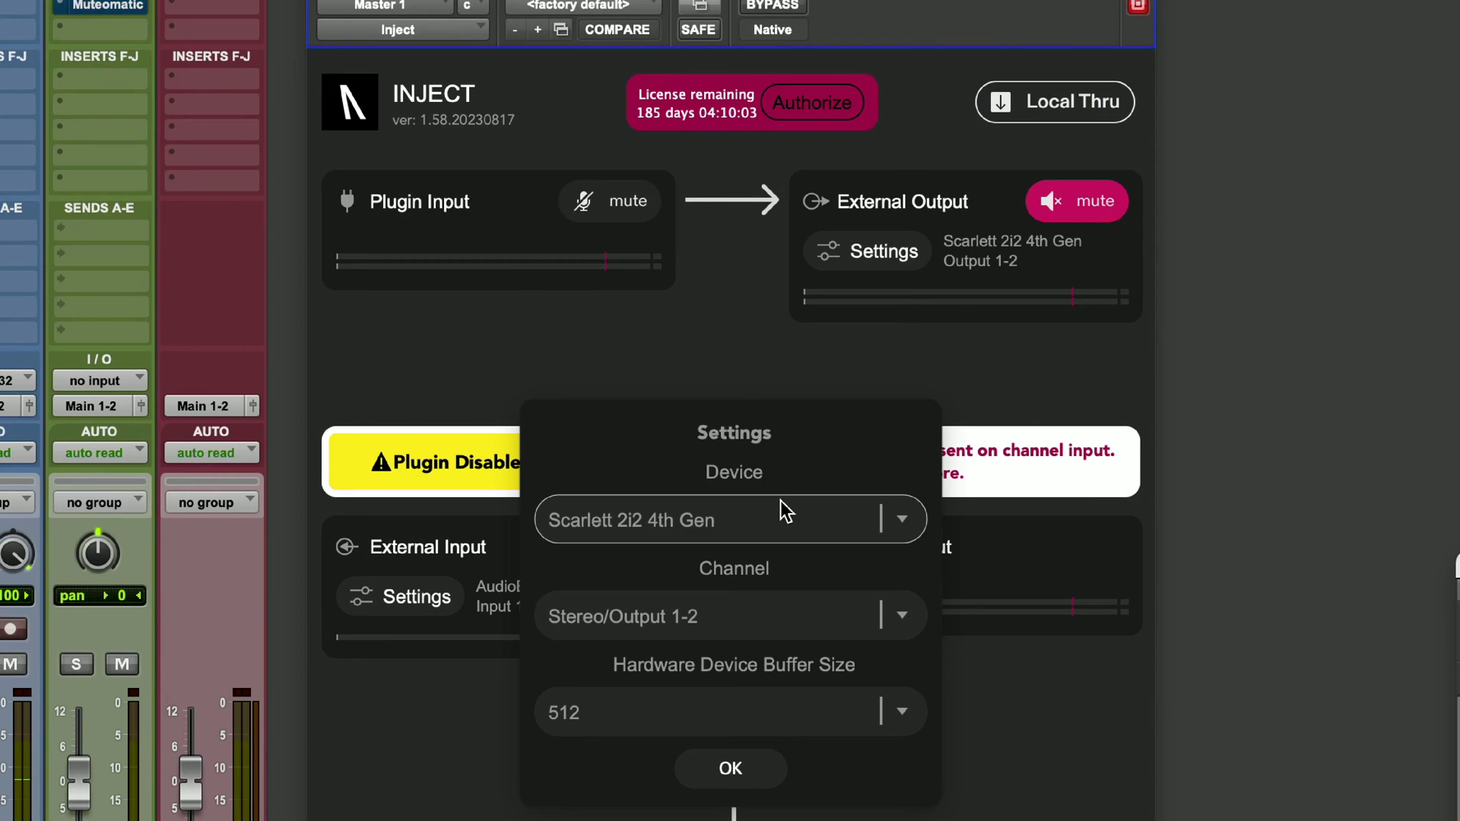
{"action": "left_click", "coordinate": [730, 519]}
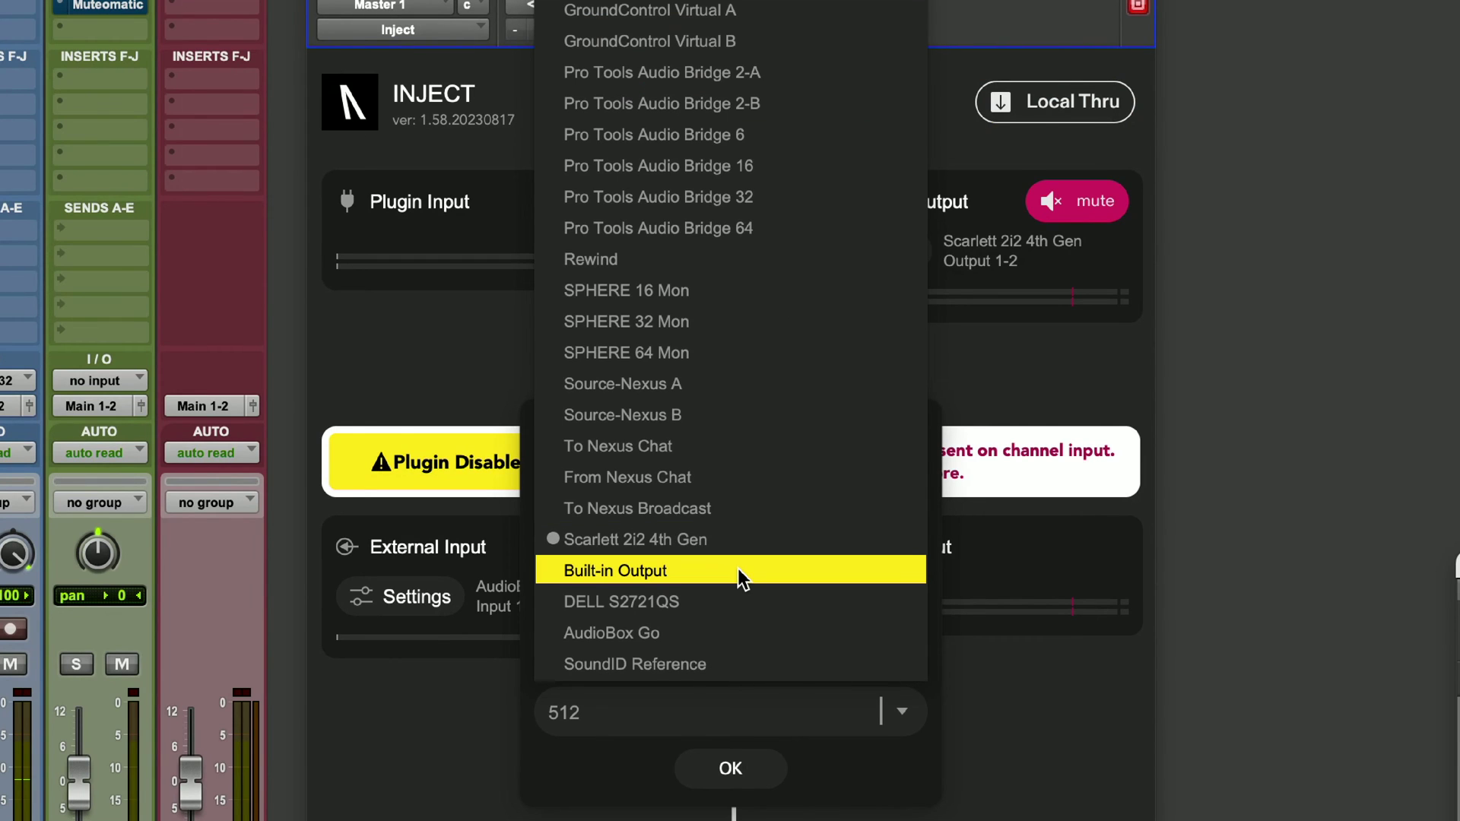
{"action": "left_click", "coordinate": [615, 570]}
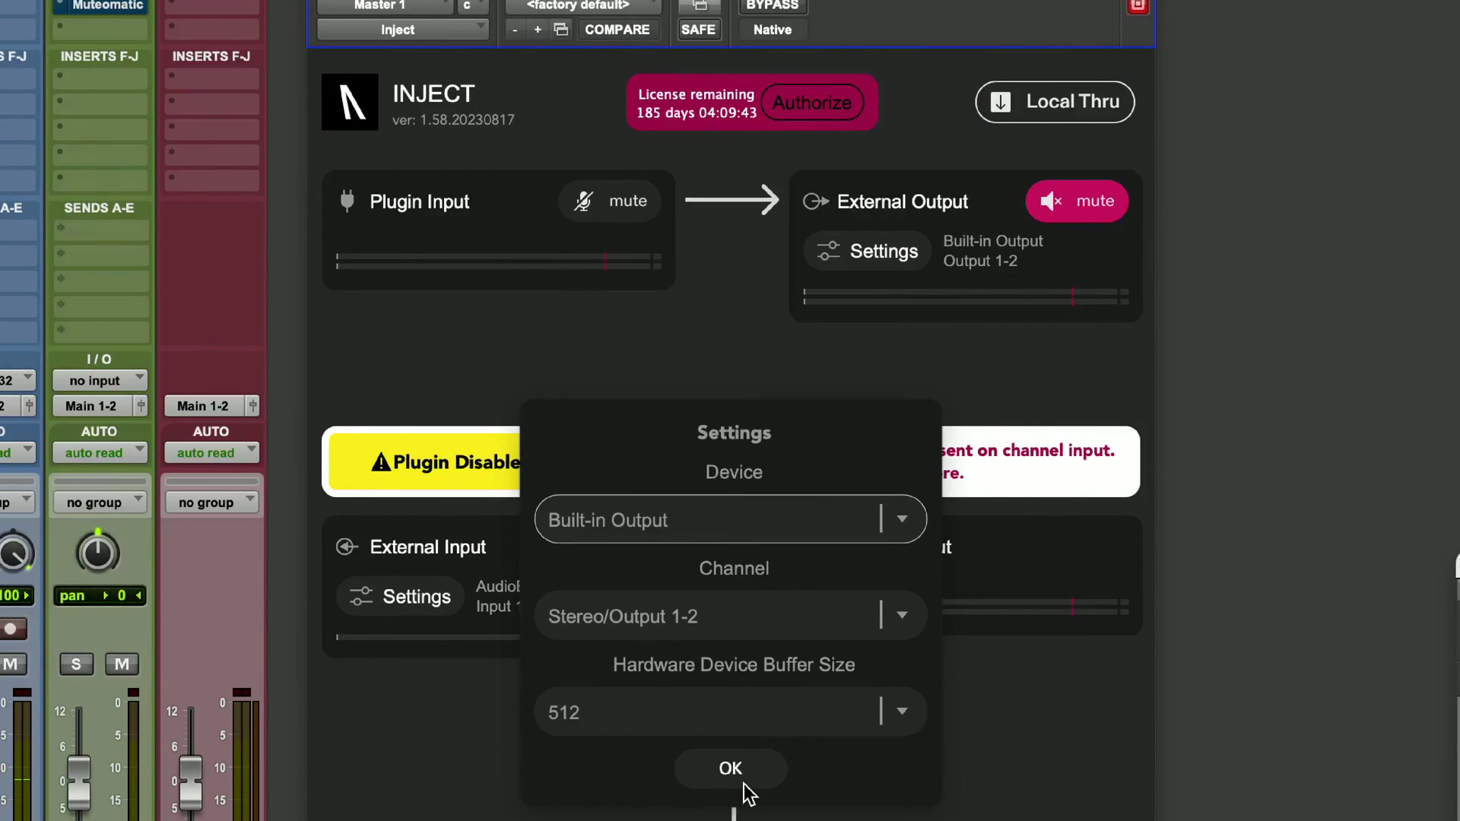
{"action": "left_click", "coordinate": [730, 768]}
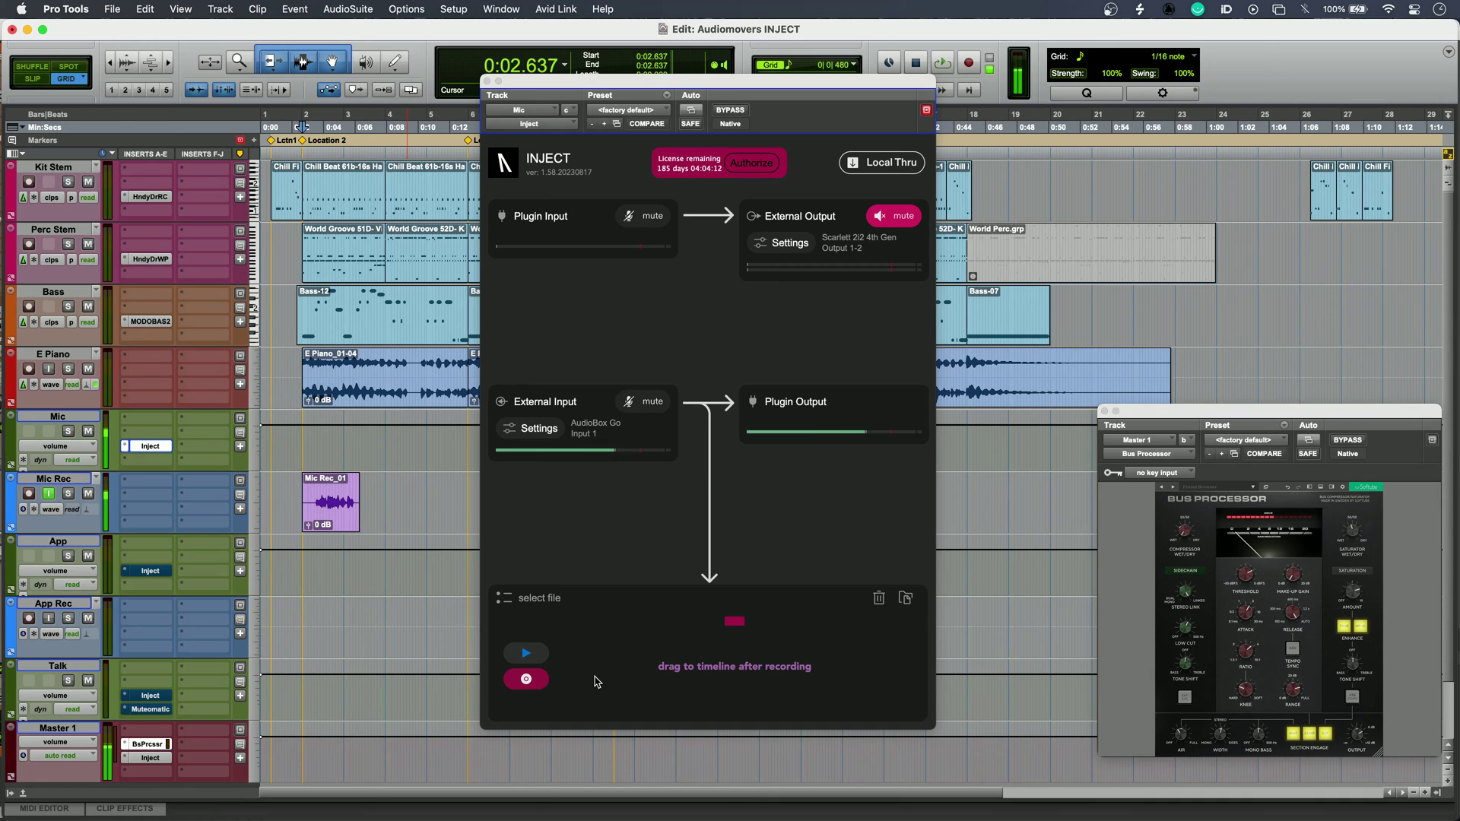
- Record a short take of the AudioBox Go input in INJECT, then stop
{"action": "left_click", "coordinate": [526, 679]}
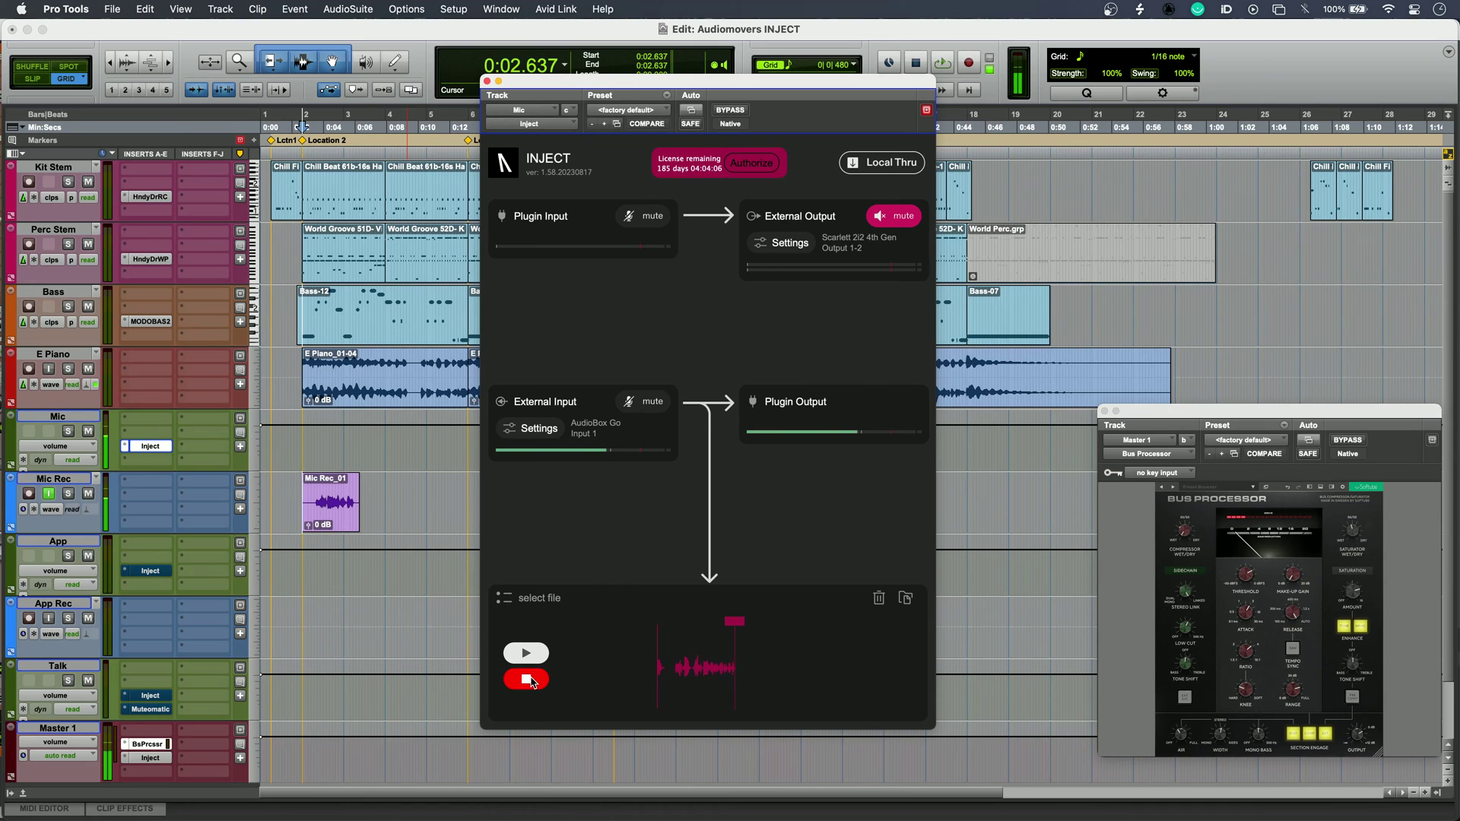
{"action": "left_click", "coordinate": [526, 679]}
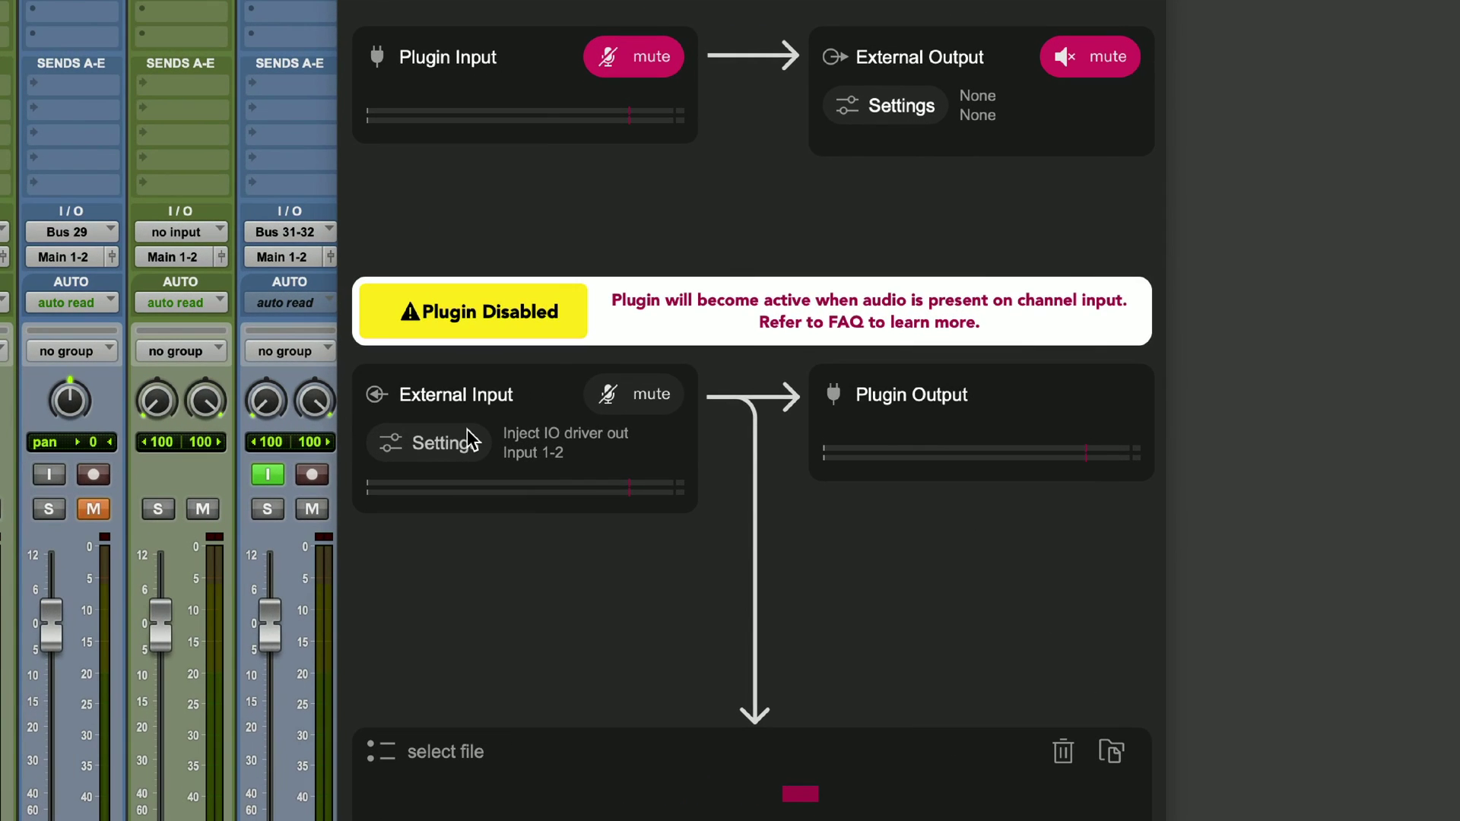
- Check another INJECT instance's external input is set to Inject IO driver out
{"action": "left_click", "coordinate": [429, 443]}
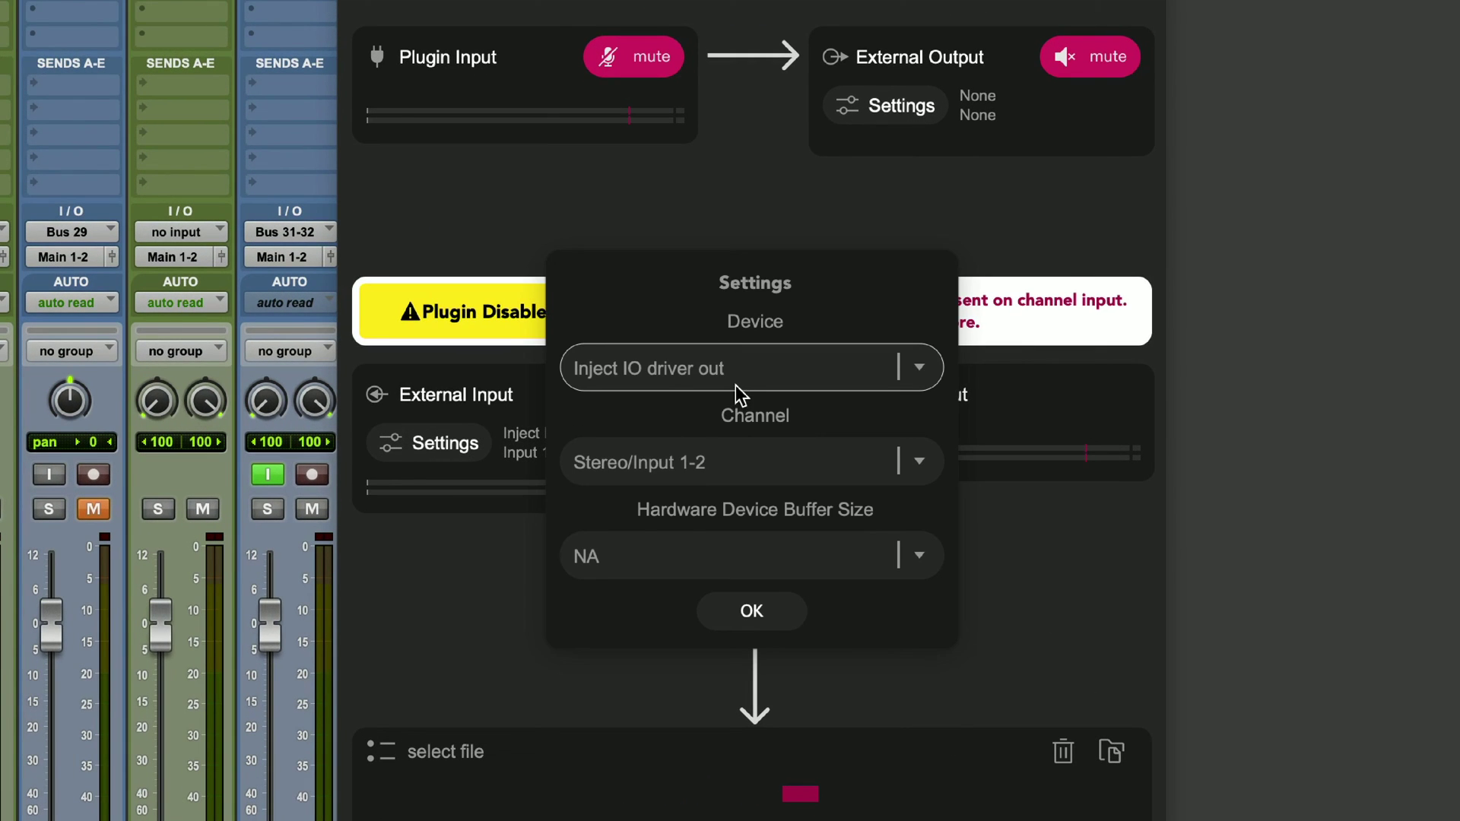
{"action": "left_click", "coordinate": [749, 368]}
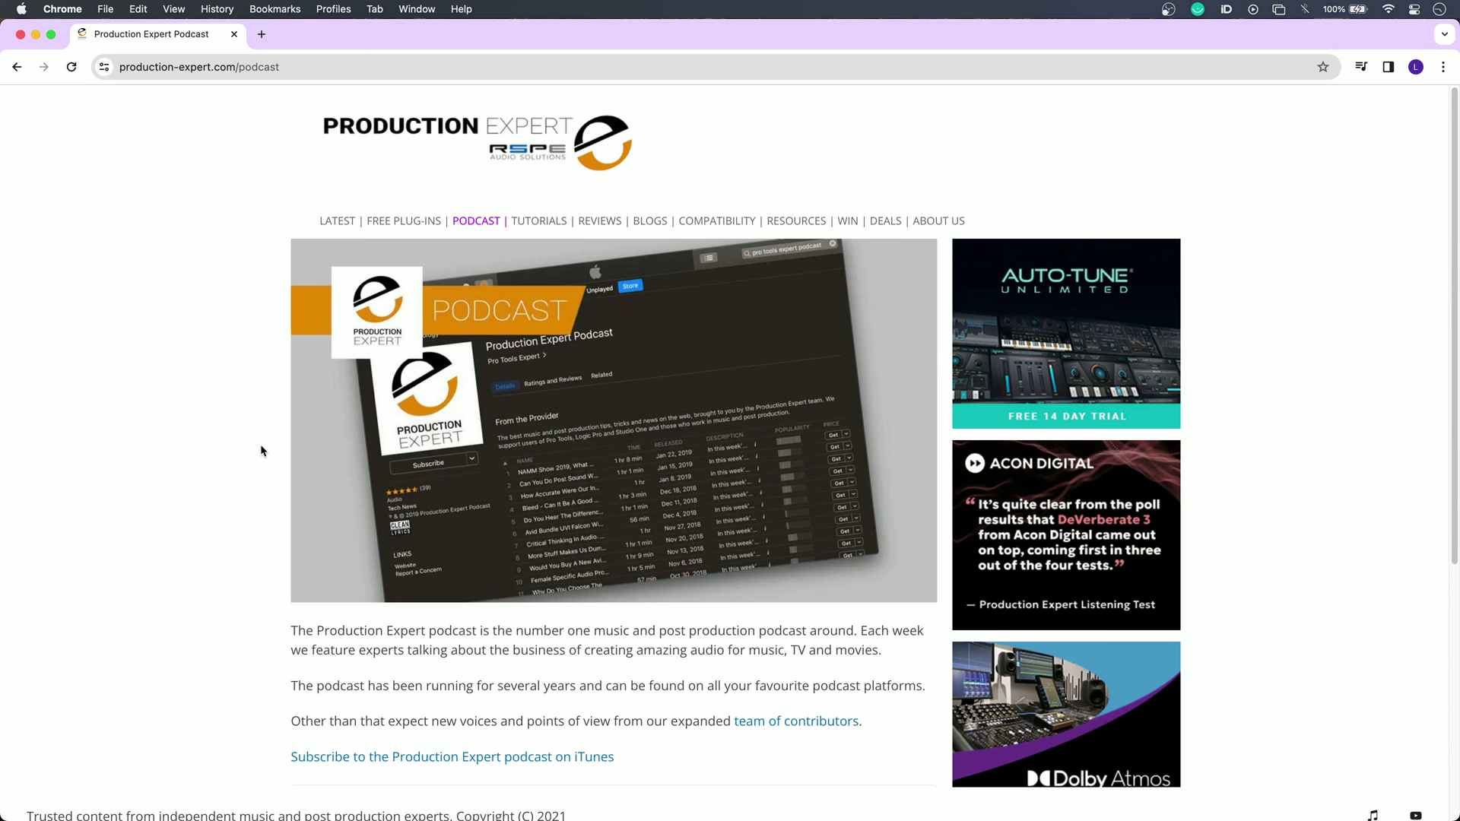
- Play the 'Sounds Like A Record' episode in the page's embedded podcast player
{"action": "scroll", "scroll_direction": "down", "scroll_amount": 3}
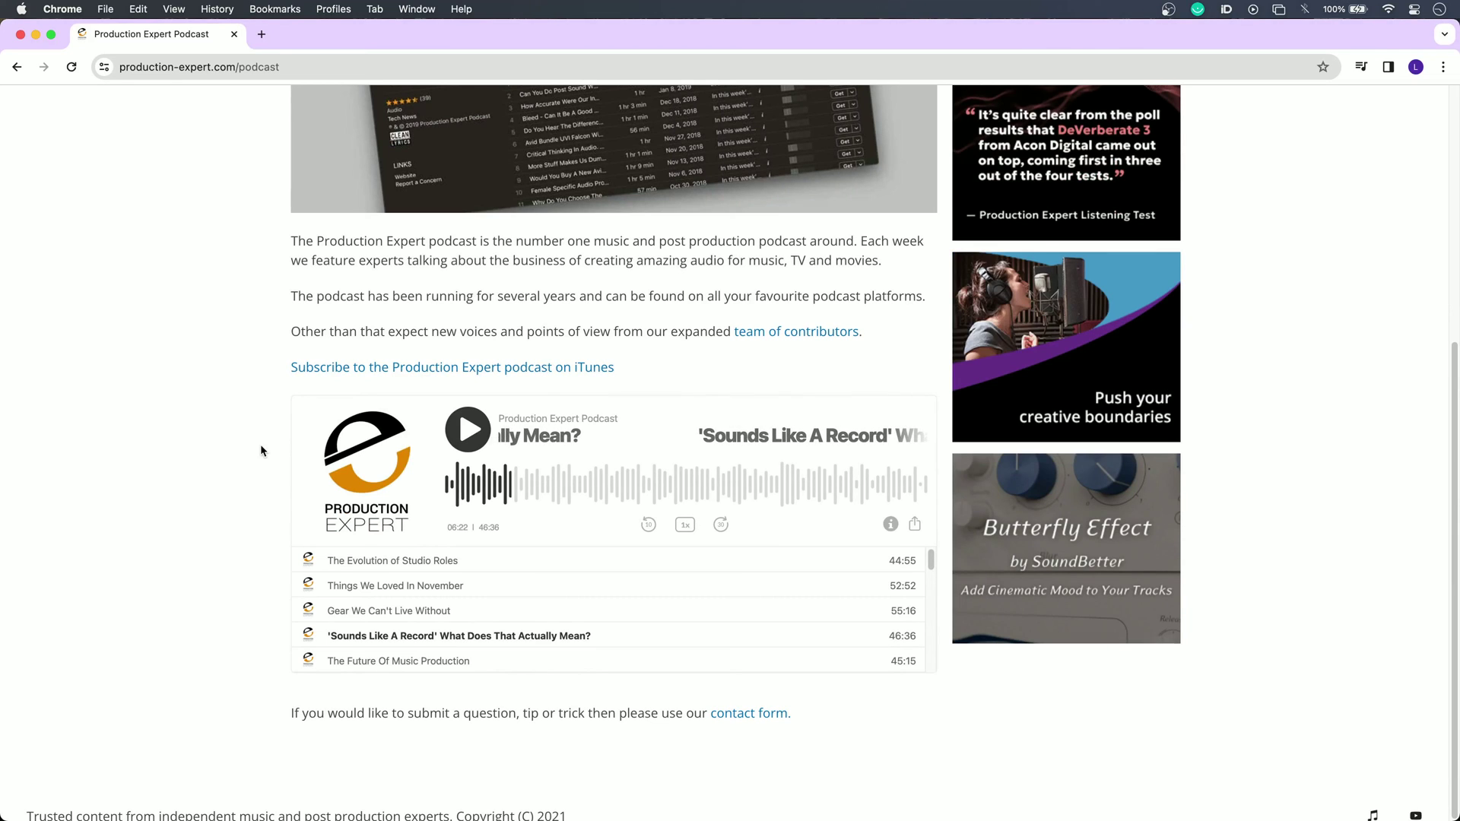
{"action": "left_click", "coordinate": [468, 429]}
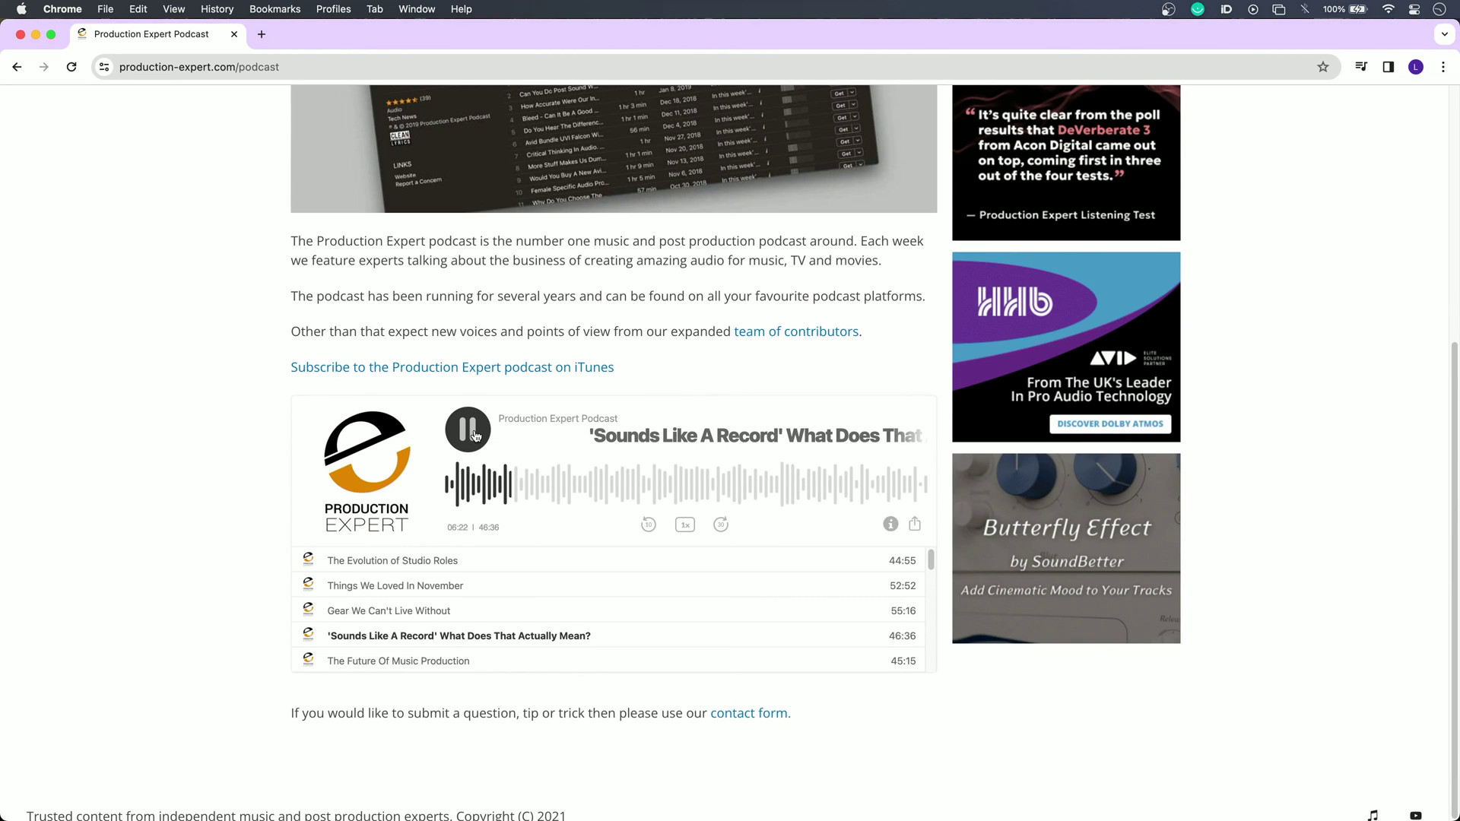
{"action": "left_click", "coordinate": [467, 429]}
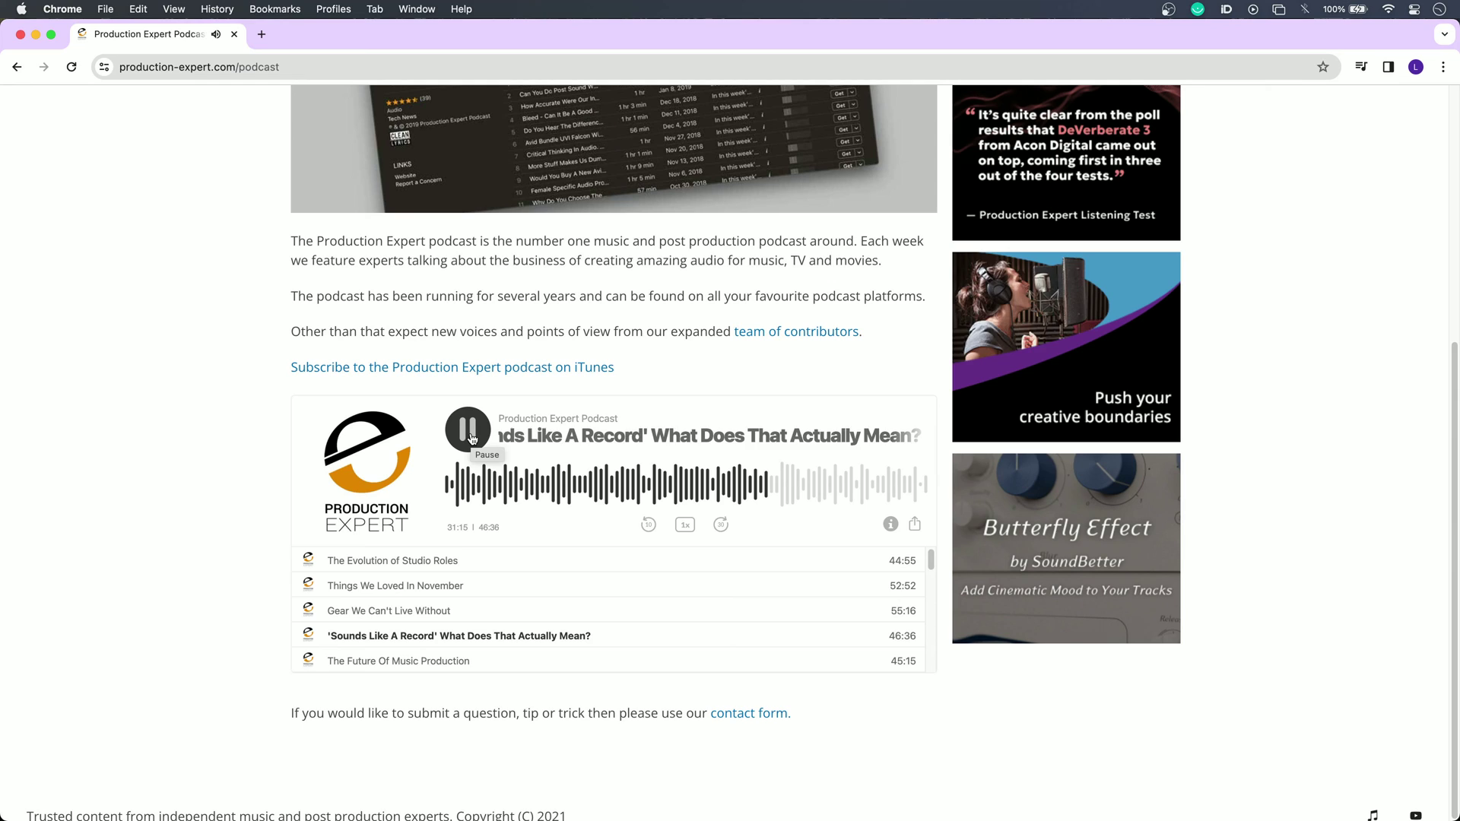